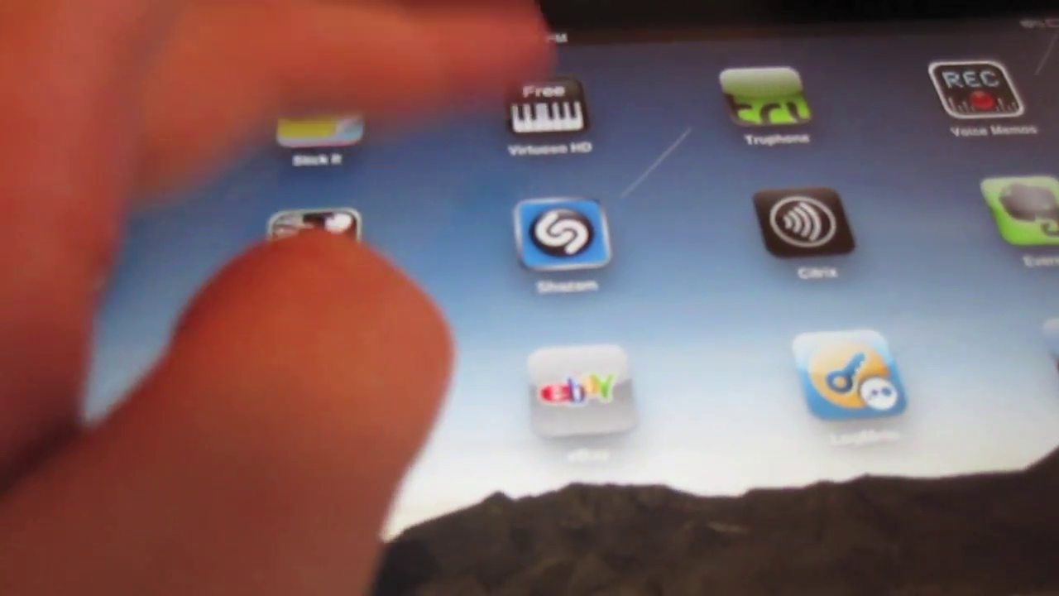
Launch the Virtuoso HD piano app from the home screen to show two stacked keyboards
left_click(550, 111)
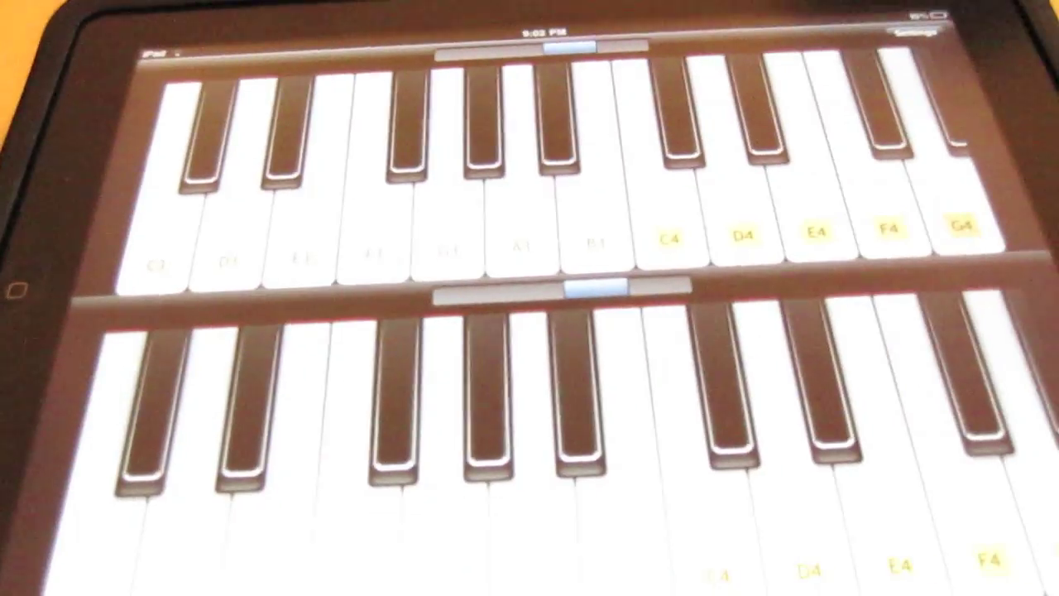